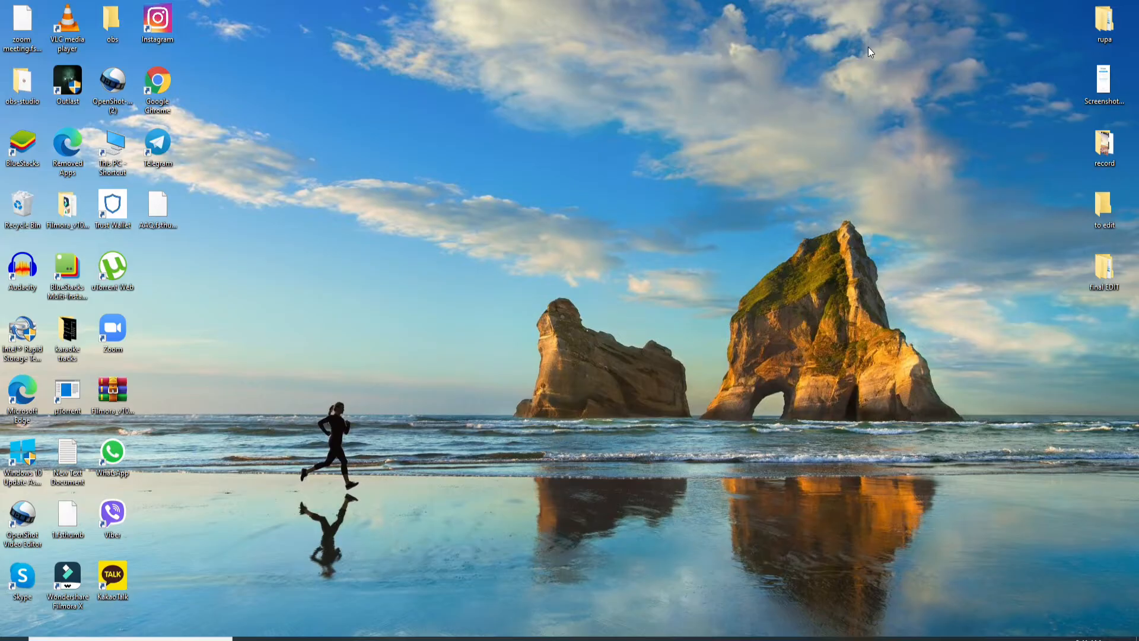
pyautogui.moveTo(884, 42)
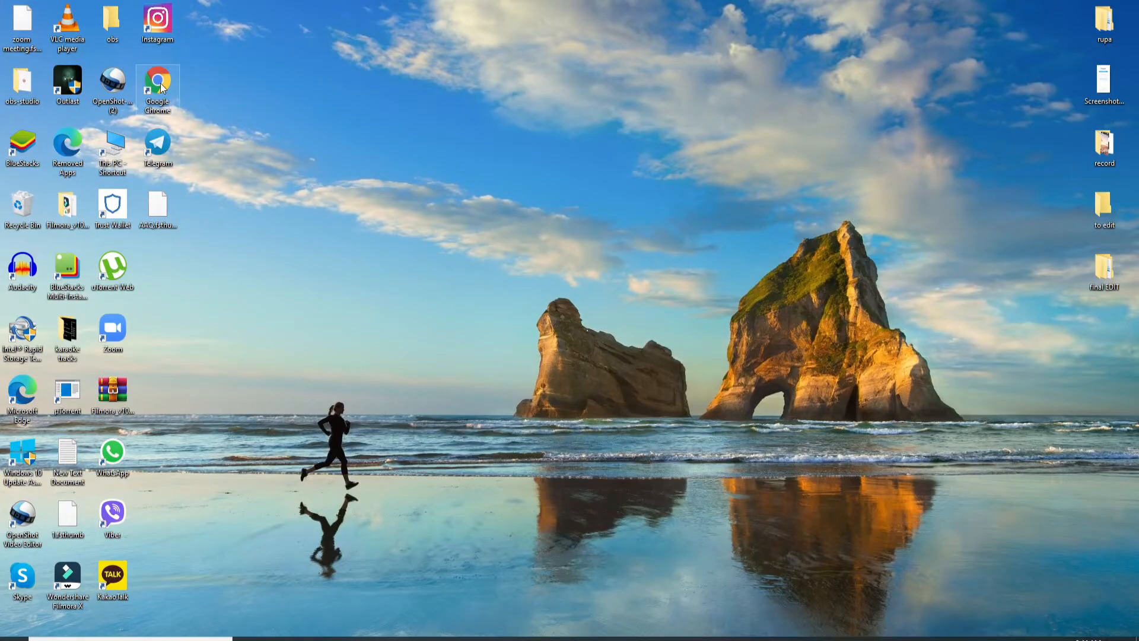
pyautogui.doubleClick(156, 81)
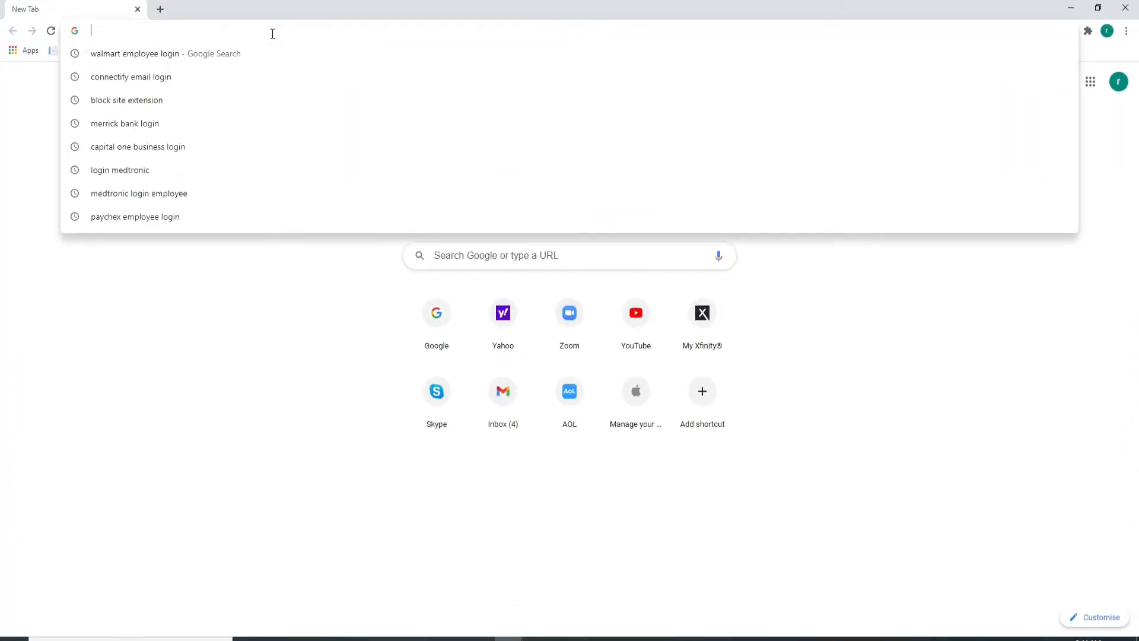
pyautogui.write('www.poppy.bank')
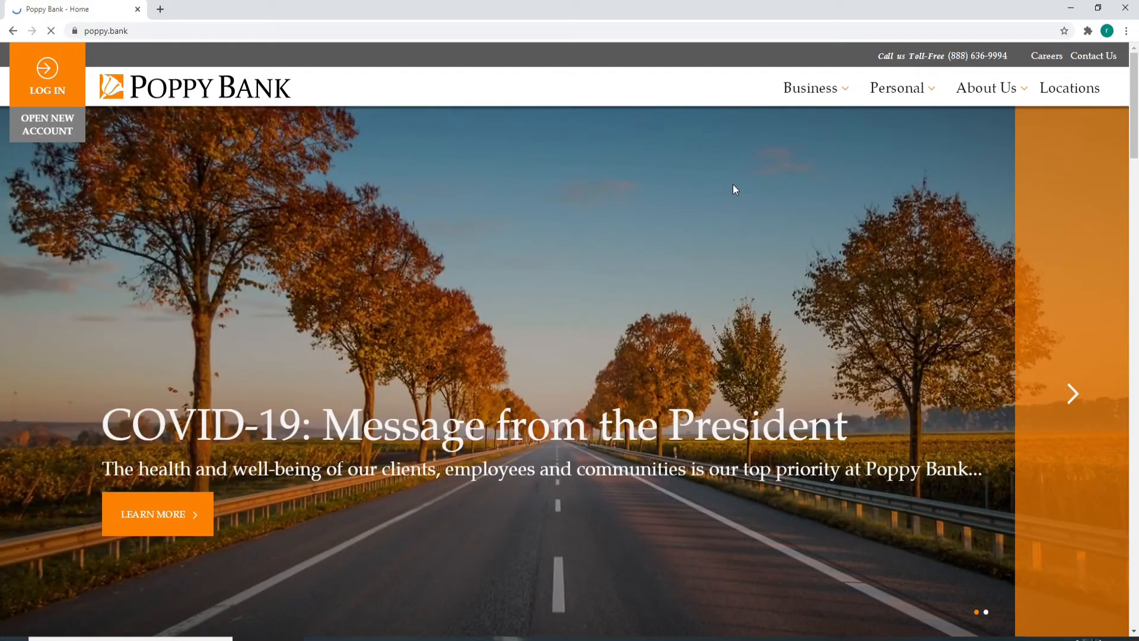
pyautogui.moveTo(533, 275)
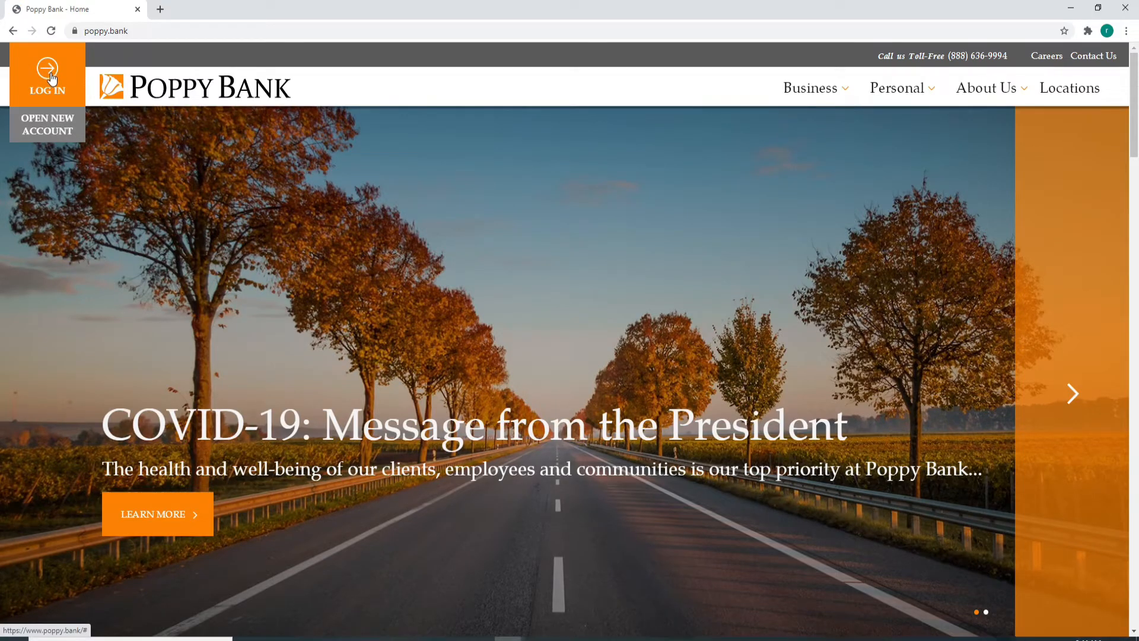
pyautogui.click(47, 75)
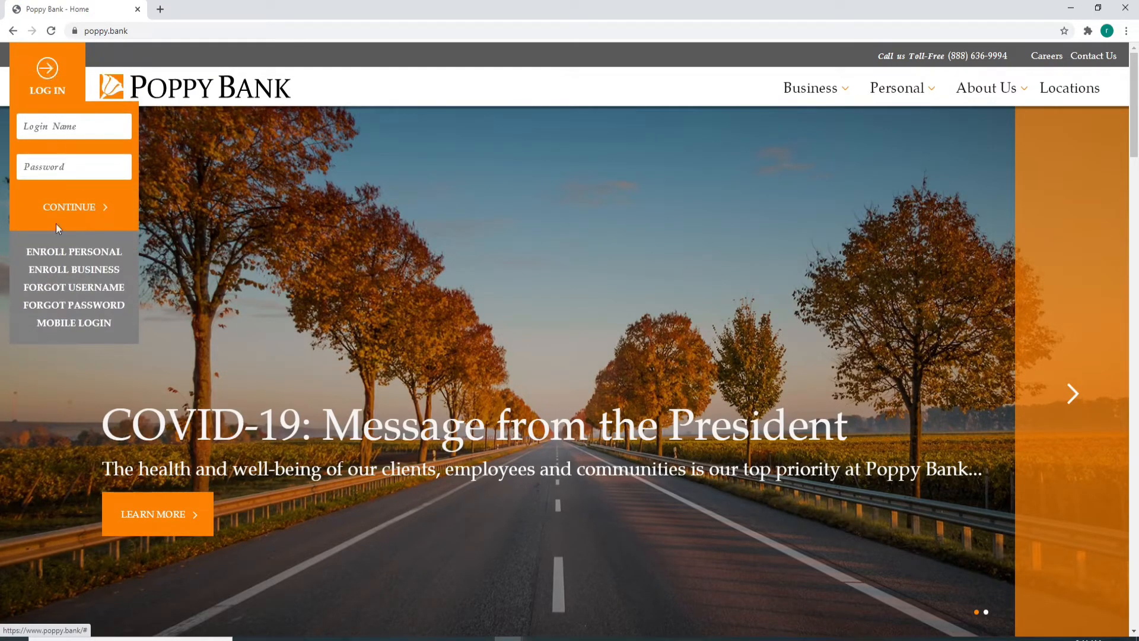
pyautogui.moveTo(3, 77)
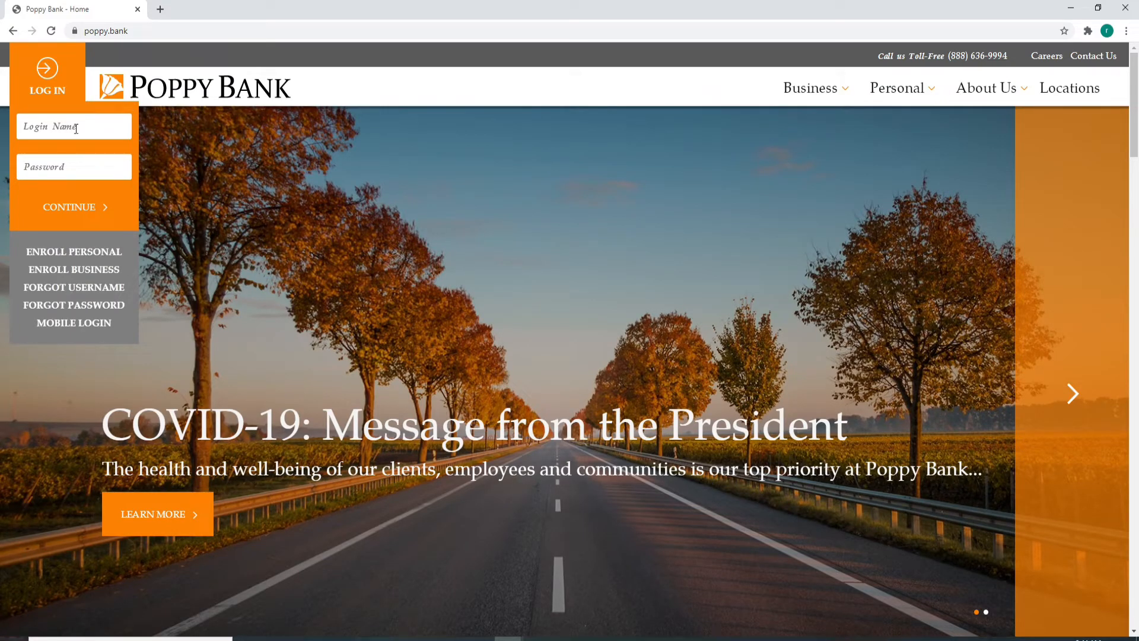
pyautogui.click(73, 126)
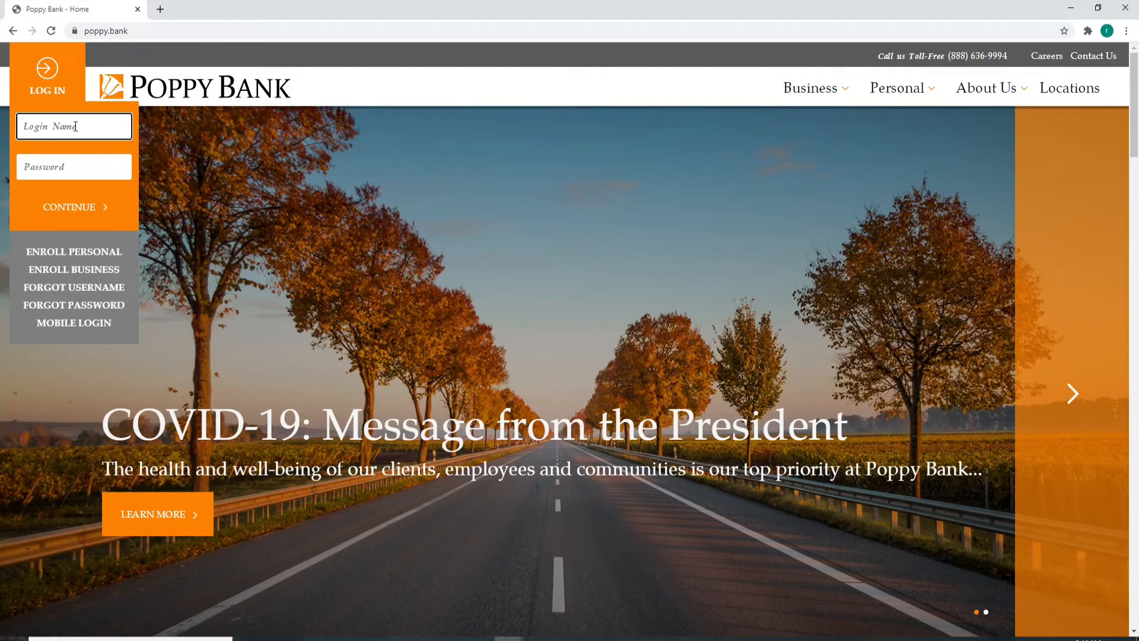
pyautogui.write('rupadulal')
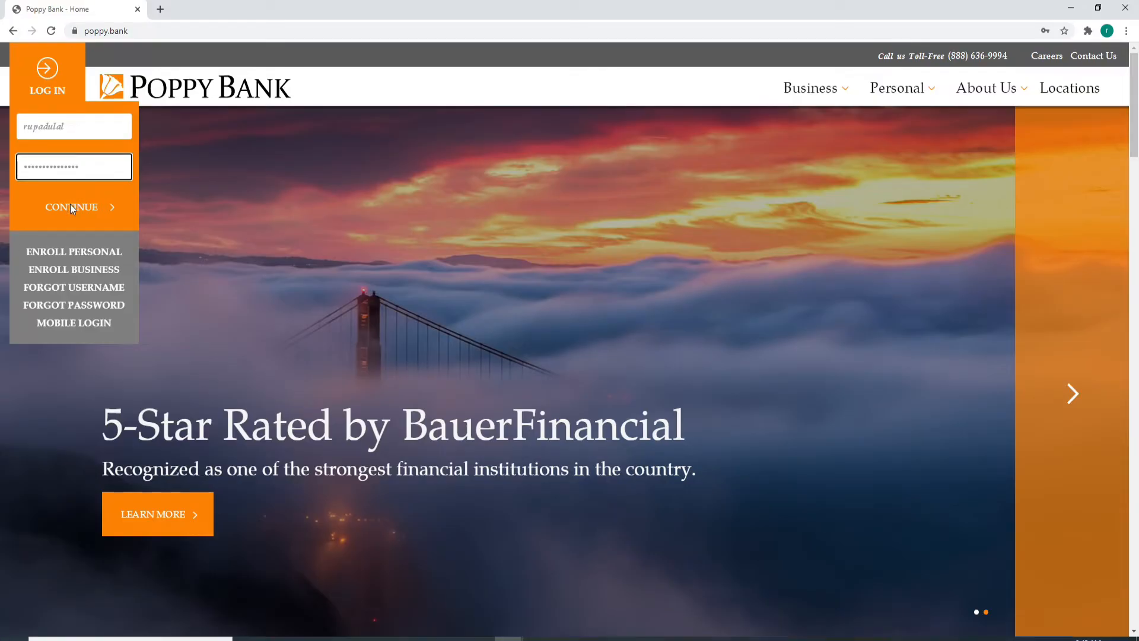
pyautogui.moveTo(78, 109)
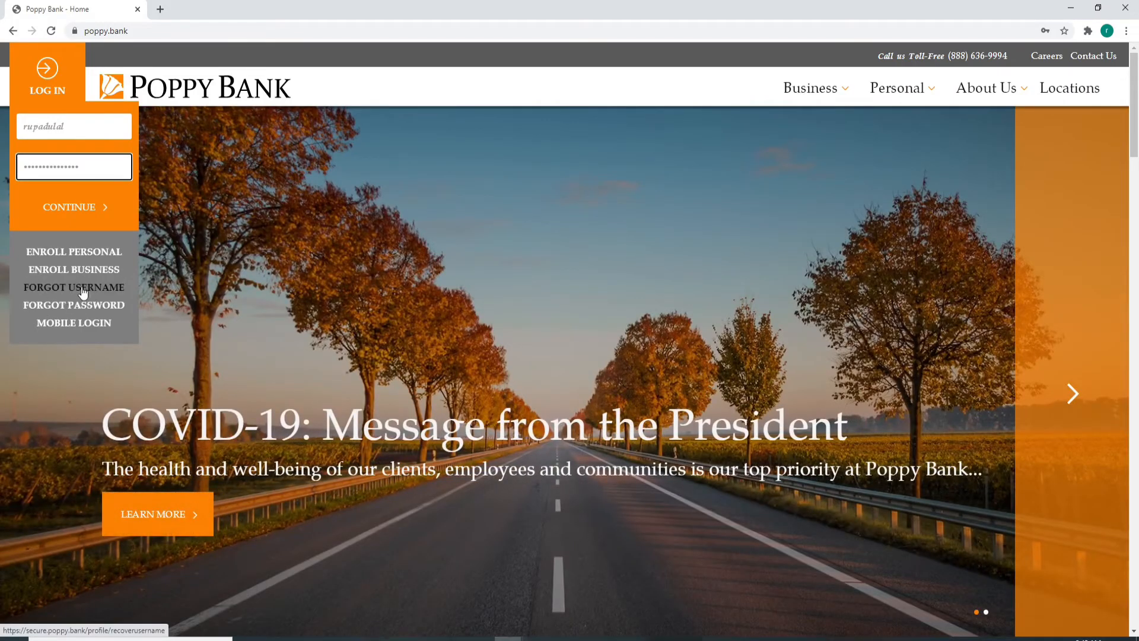
pyautogui.moveTo(73, 304)
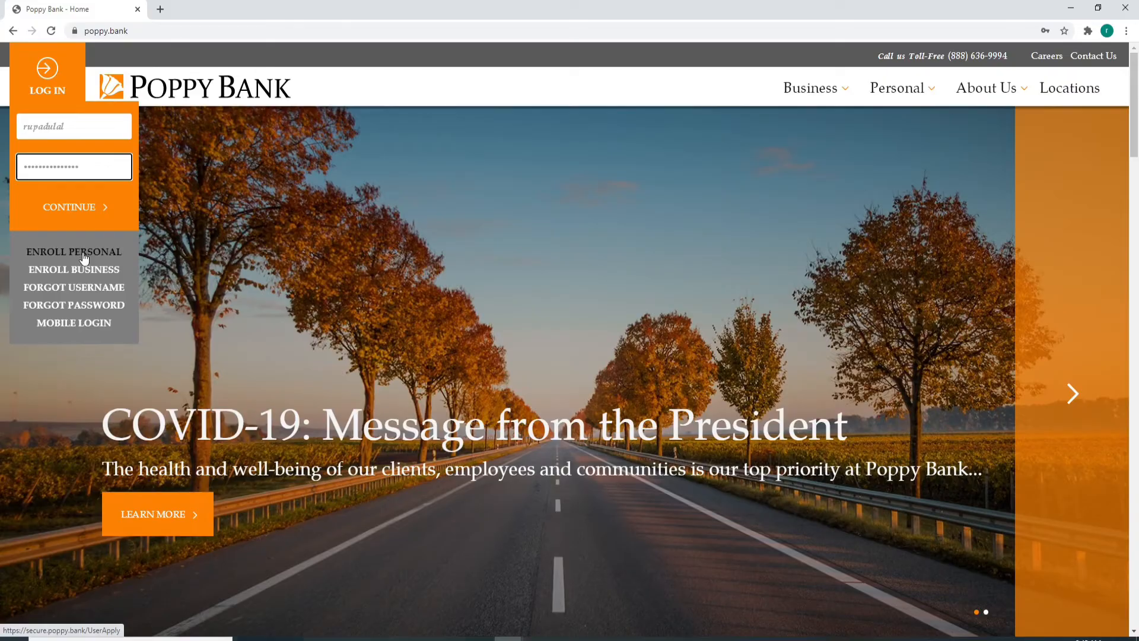
pyautogui.moveTo(74, 274)
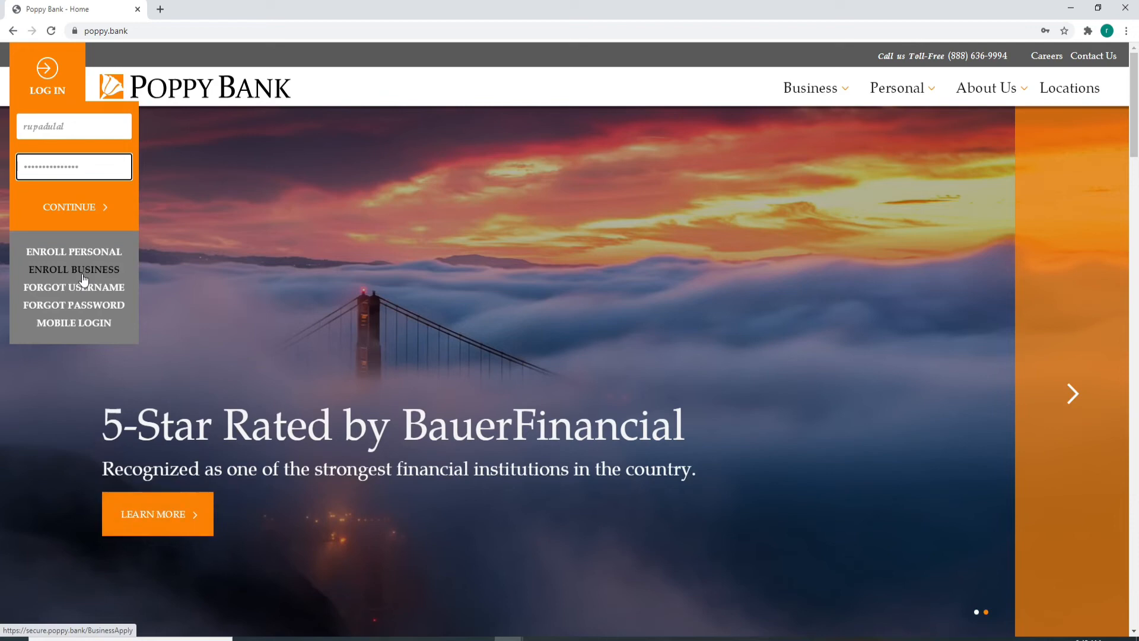
pyautogui.moveTo(72, 325)
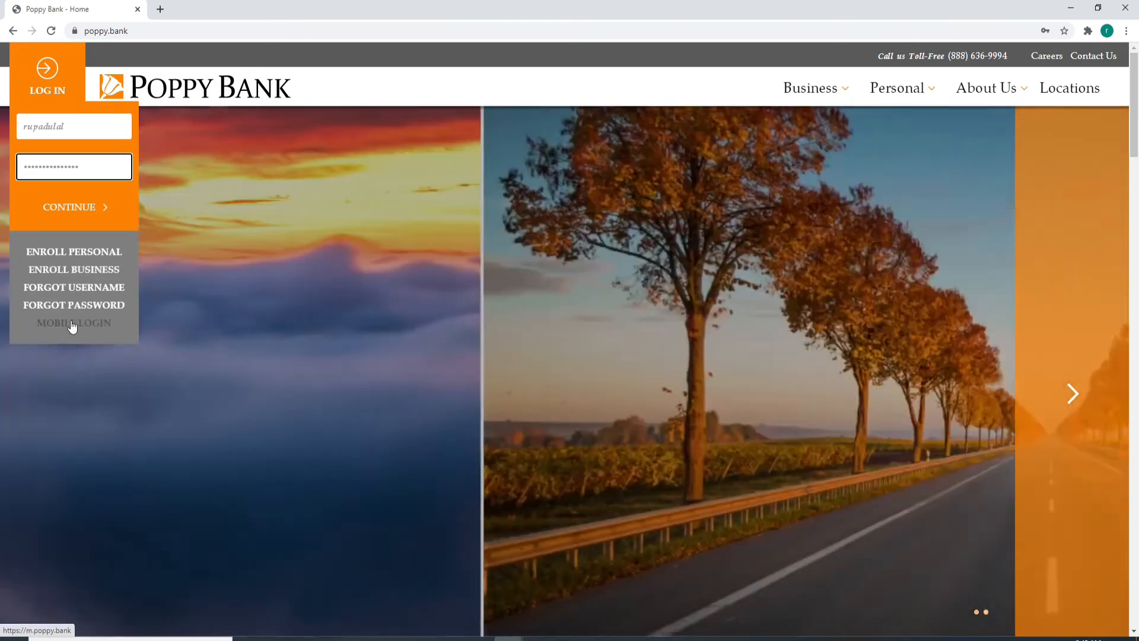
# Step: Visit the MOBILE LOGIN page, then return to the home page
pyautogui.click(73, 323)
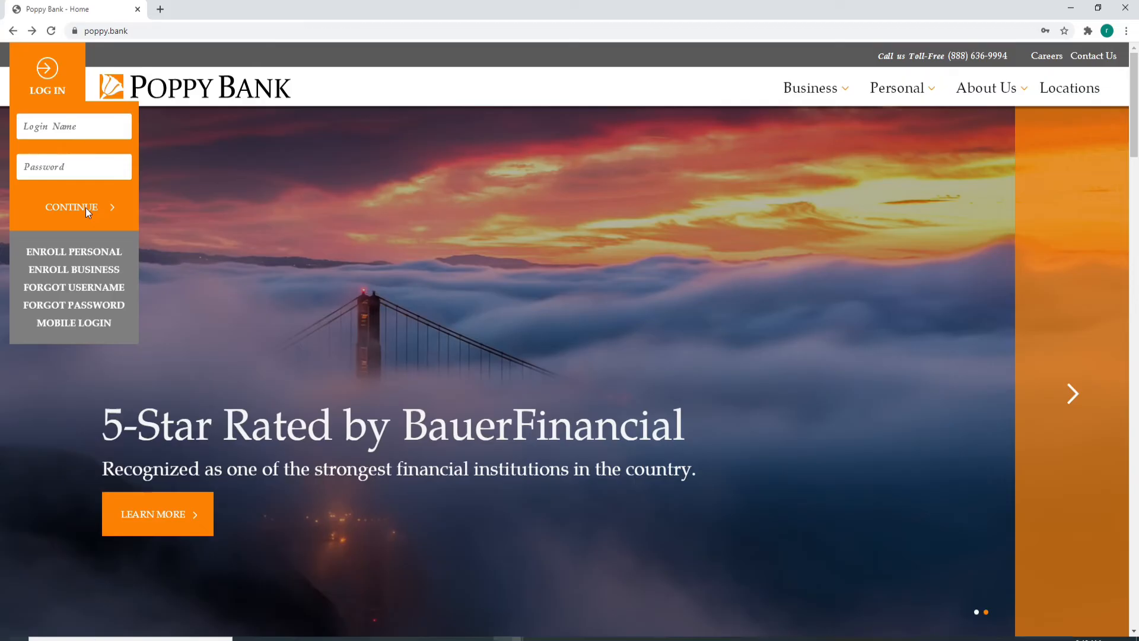
pyautogui.moveTo(426, 68)
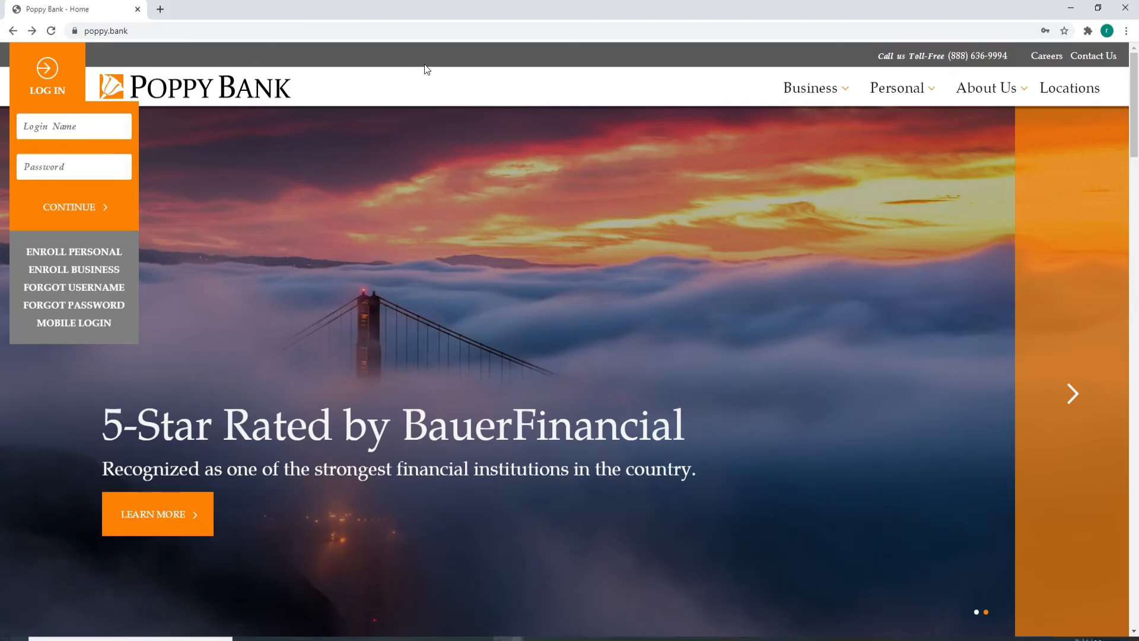